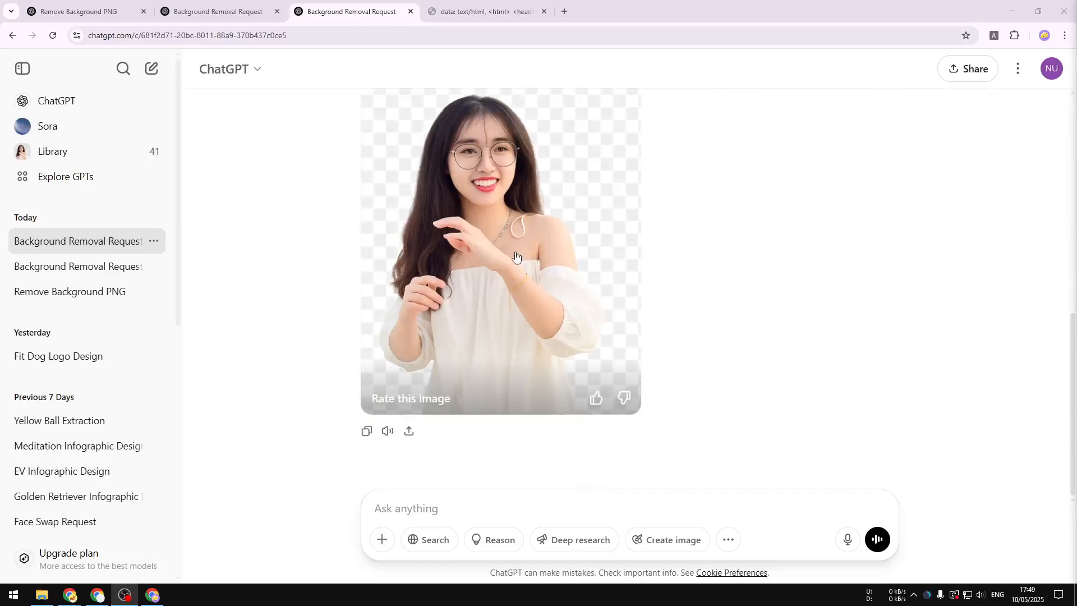
- View the woman's transparent-background portrait enlarged on its own
left_click(501, 254)
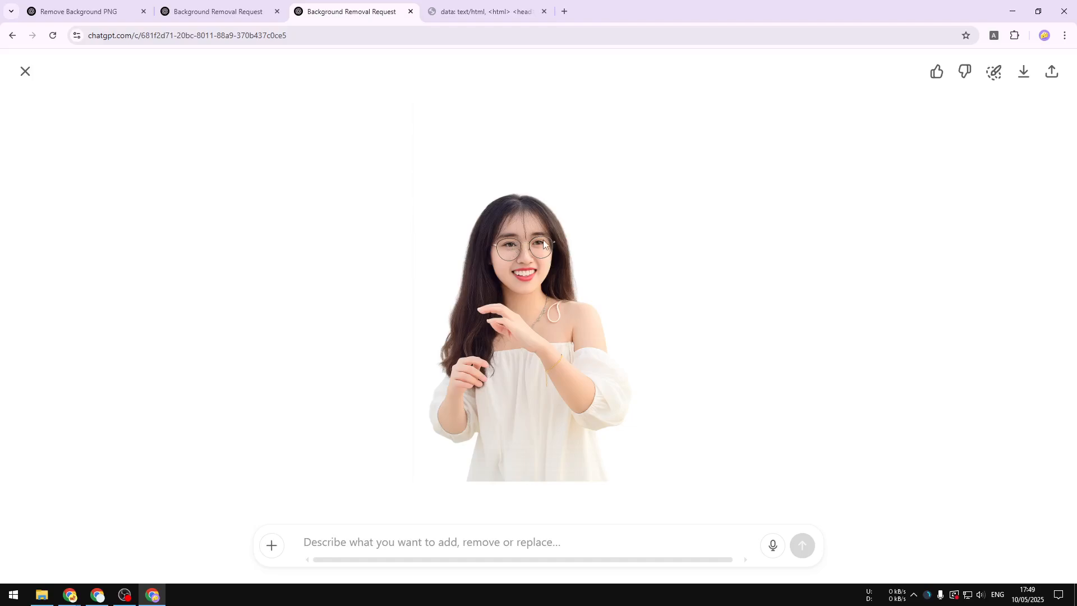
mouse_move(504, 221)
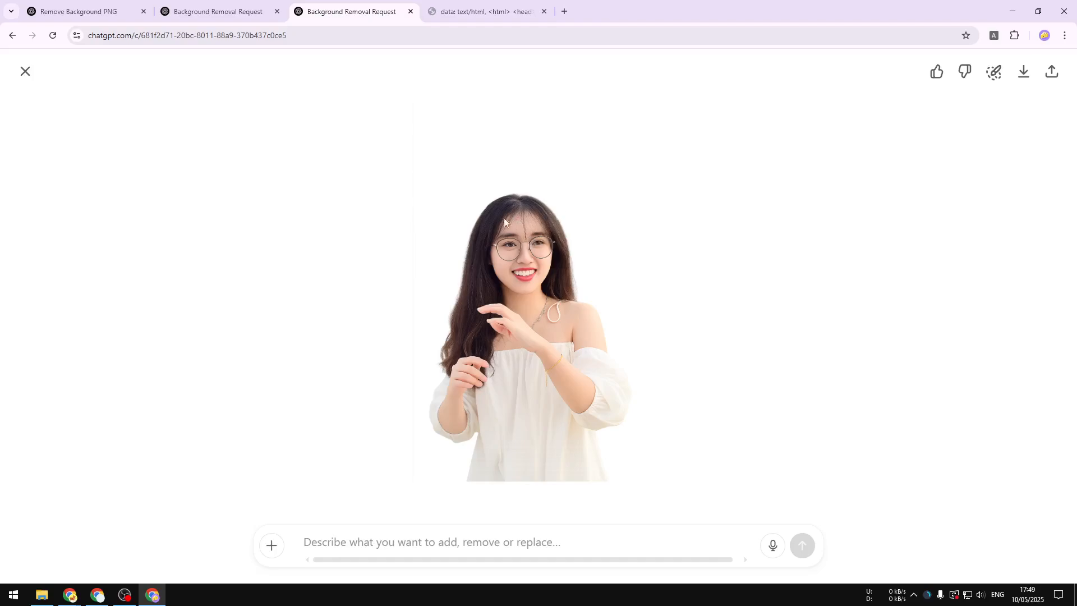
mouse_move(105, 143)
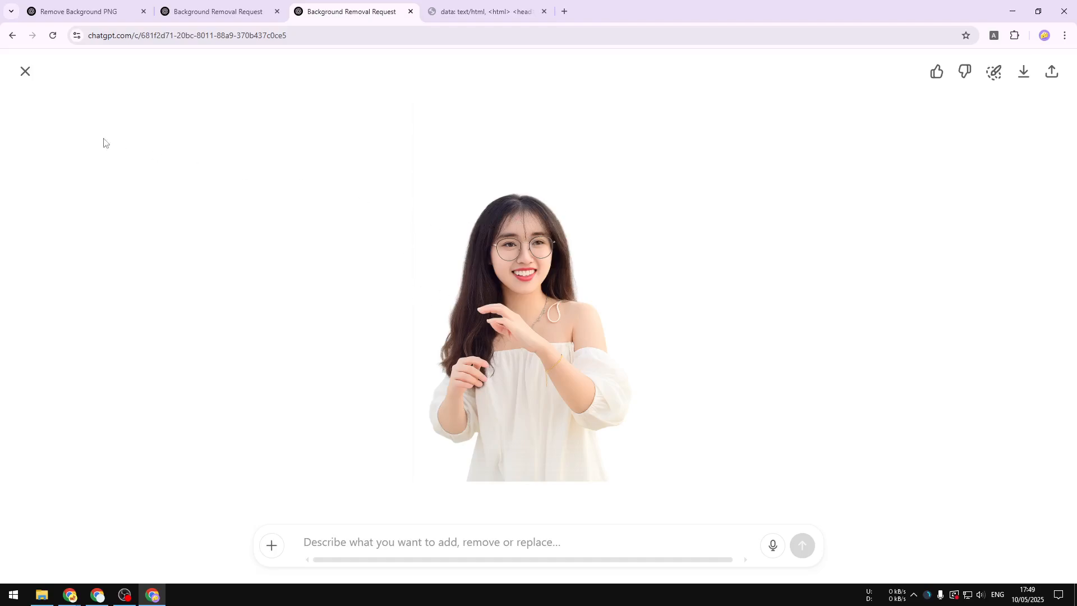
- Bring up the original Lamborghini photo car-5548242_1280.jpg in its own Chrome tab
left_click(26, 72)
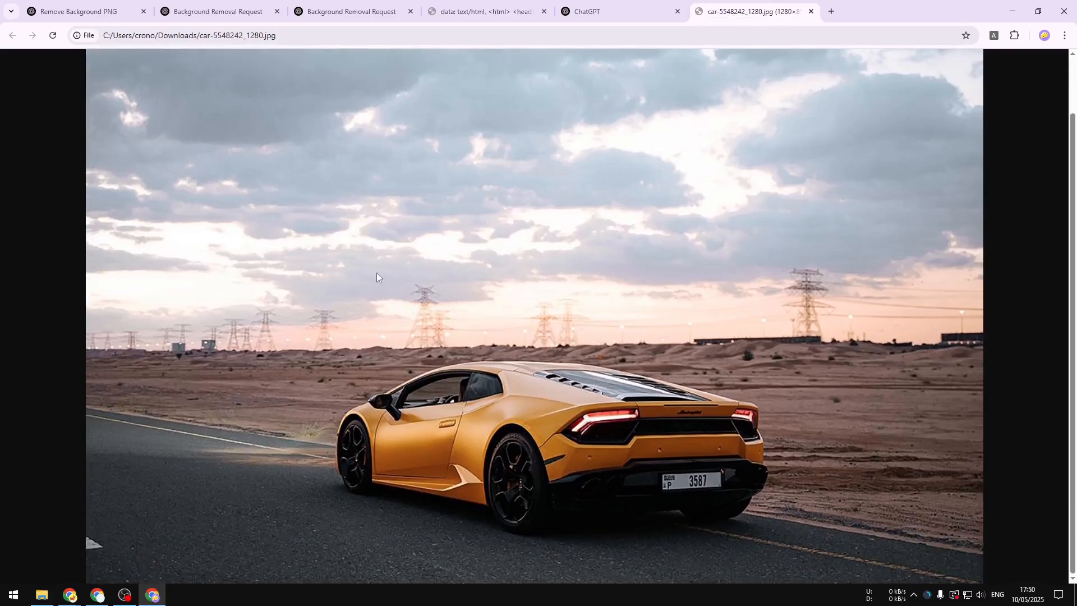
mouse_move(663, 174)
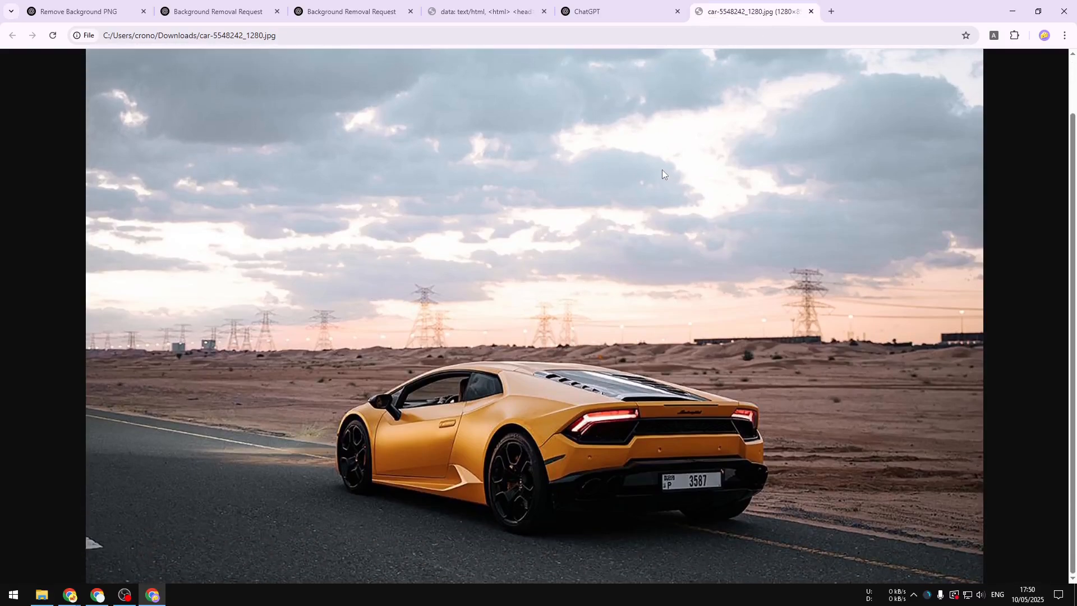
mouse_move(674, 5)
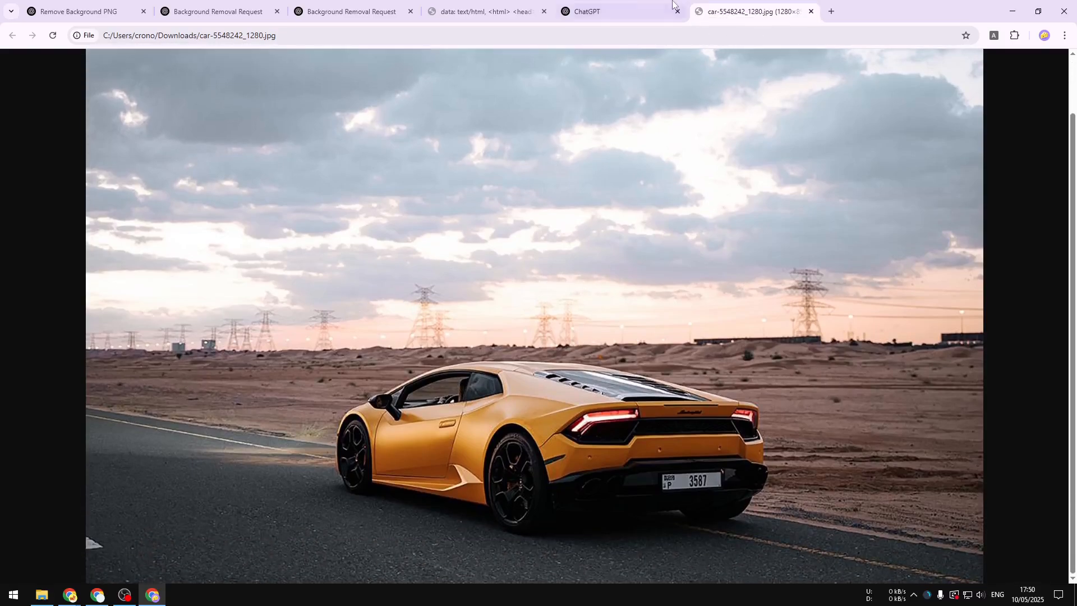
- Return to the new ChatGPT chat with the car photo attached and focus the empty message
left_click(612, 11)
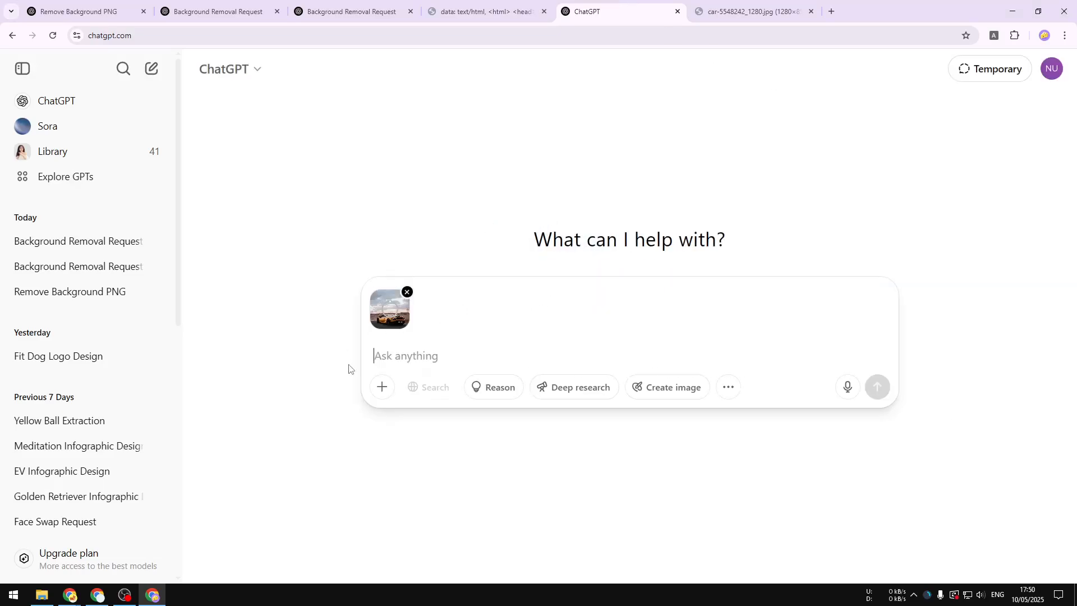
left_click(381, 387)
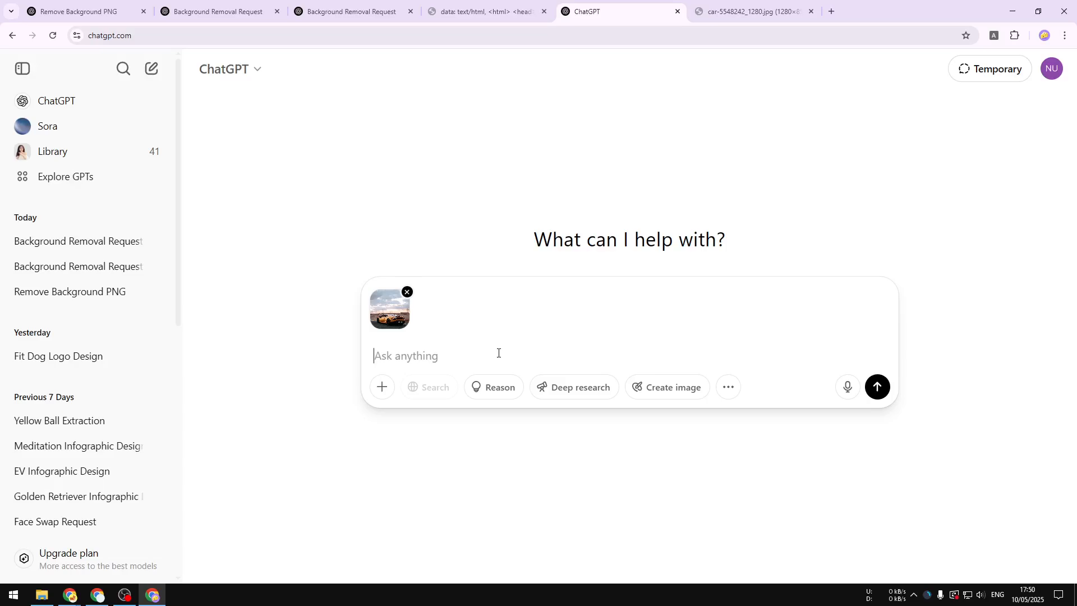
- Select the whole background-removal prompt text on its page for copying
left_click(485, 11)
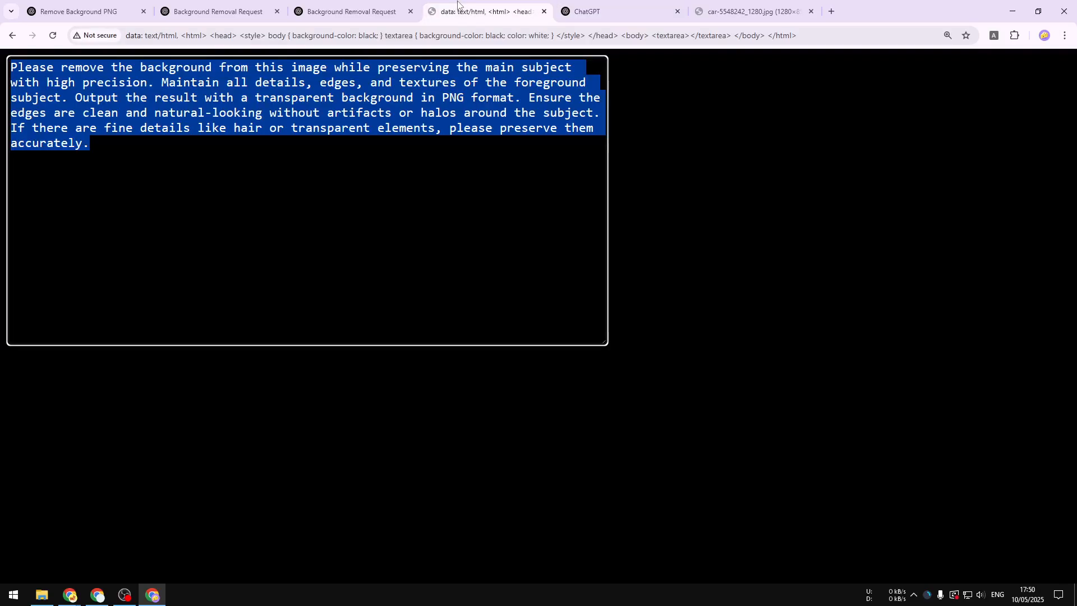
left_click(183, 181)
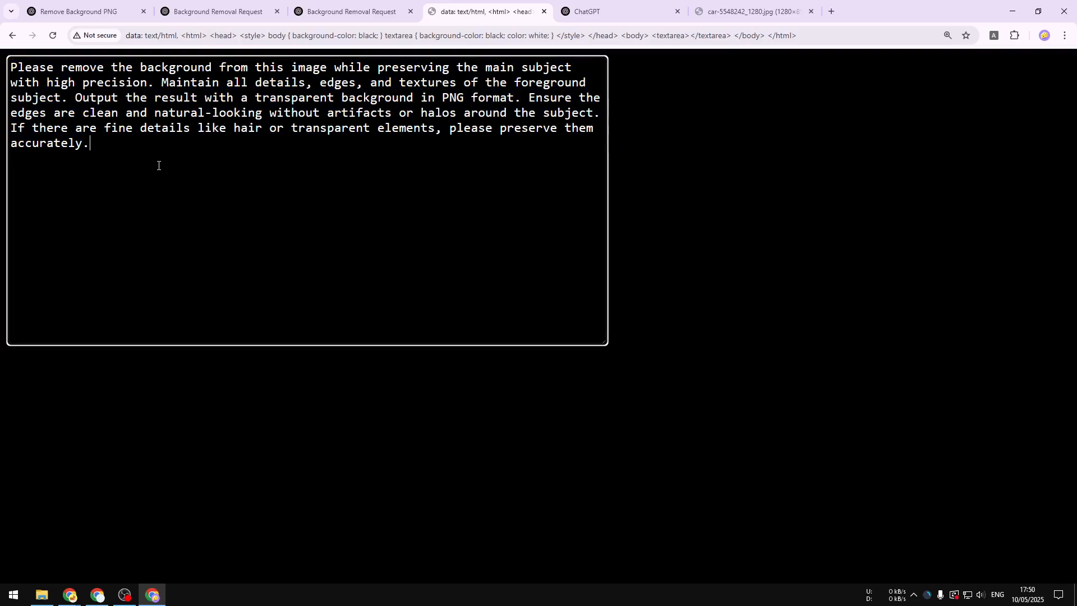
left_click_drag(52, 128, 87, 143)
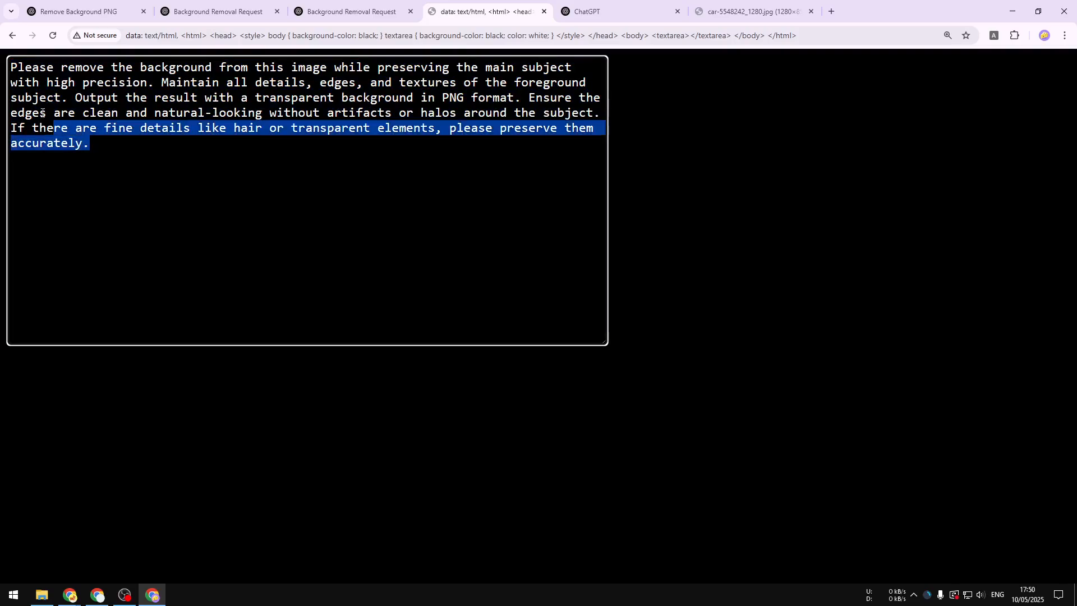
key("ctrl+a")
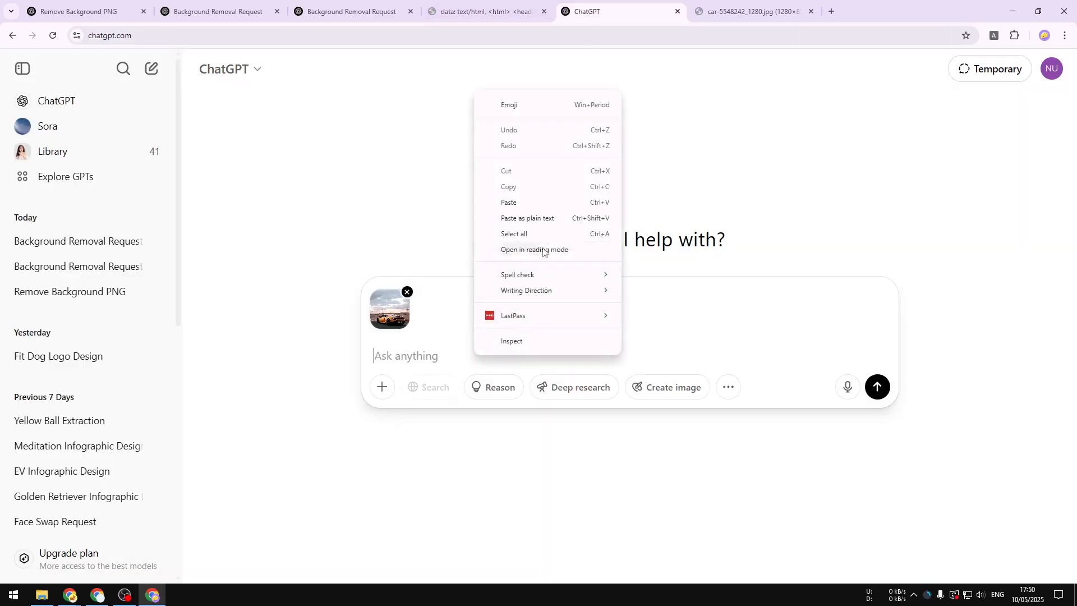
- Paste the prompt, switch to Create image and send the car photo request
left_click(508, 202)
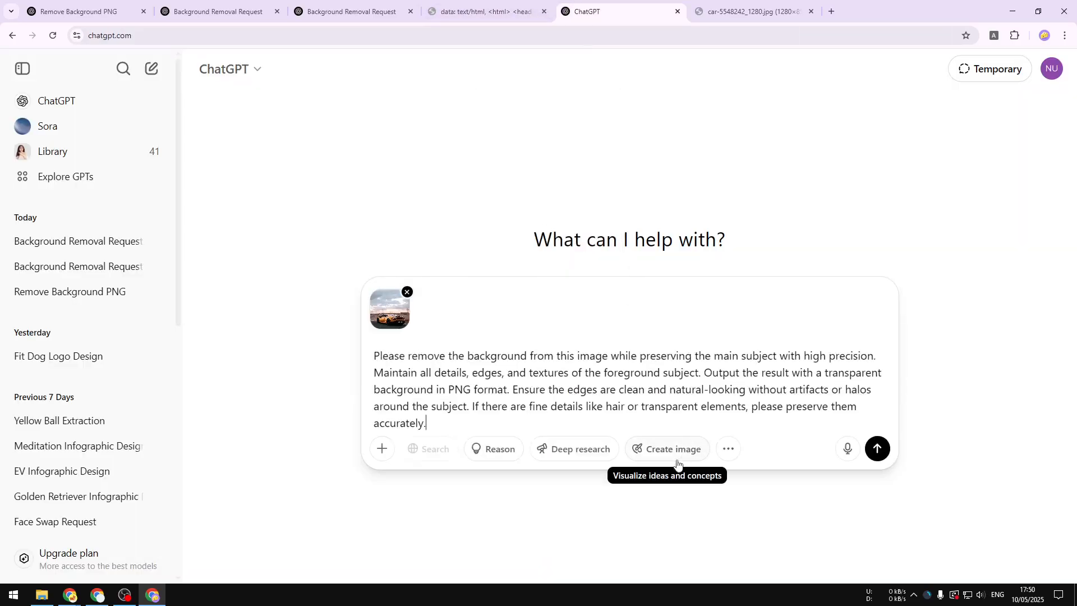
left_click(671, 448)
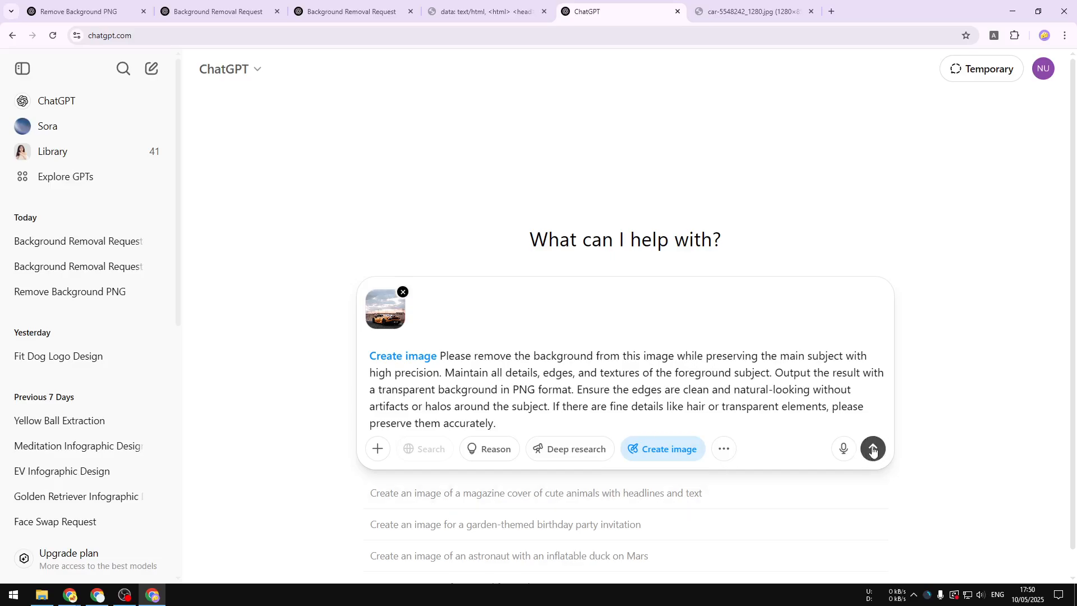
left_click(873, 449)
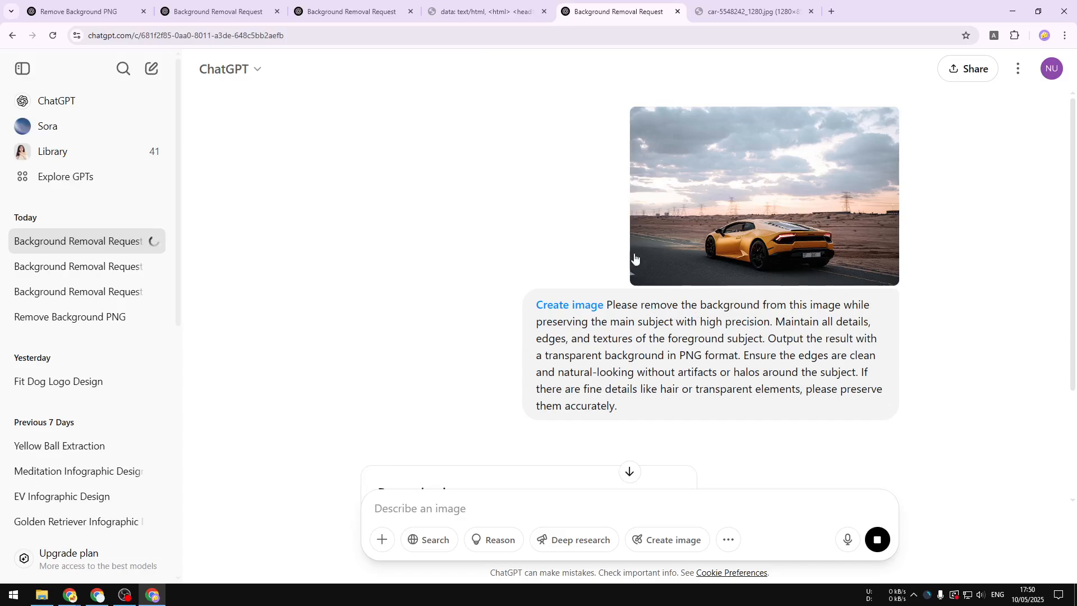
mouse_move(782, 316)
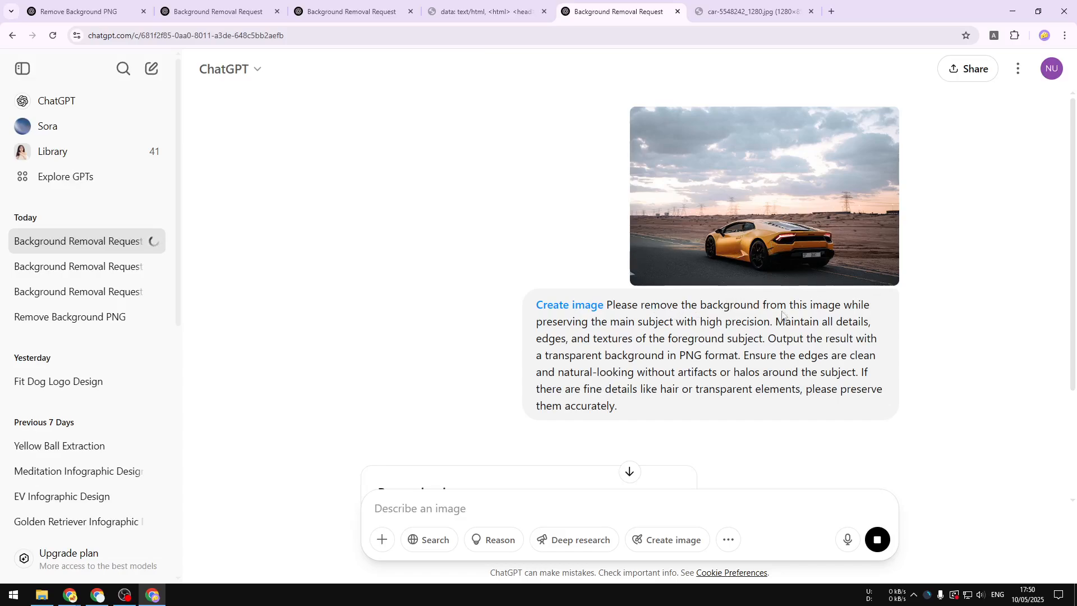
mouse_move(763, 279)
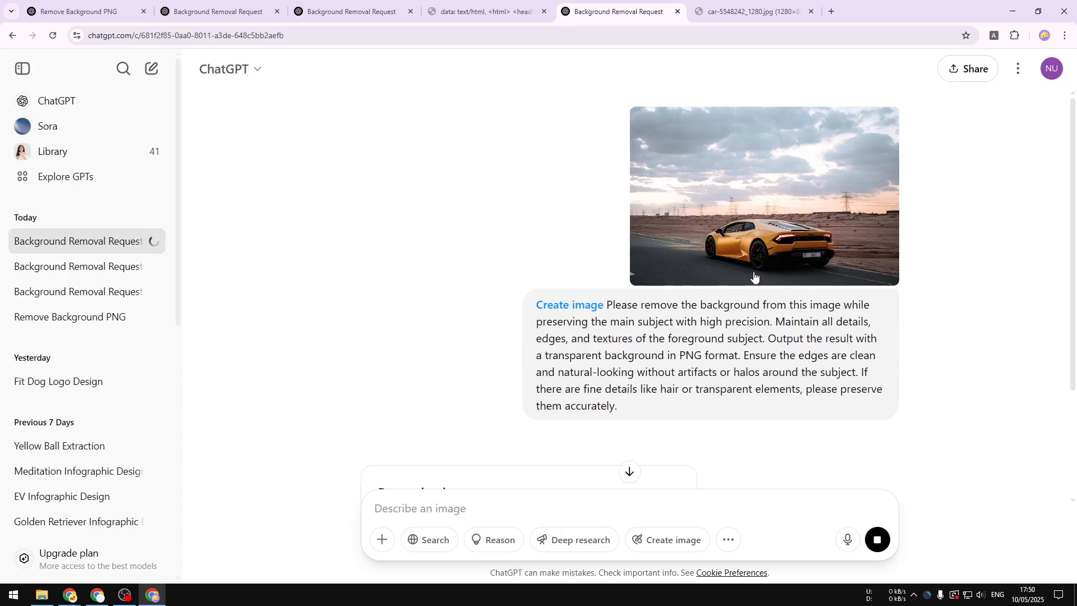
mouse_move(692, 230)
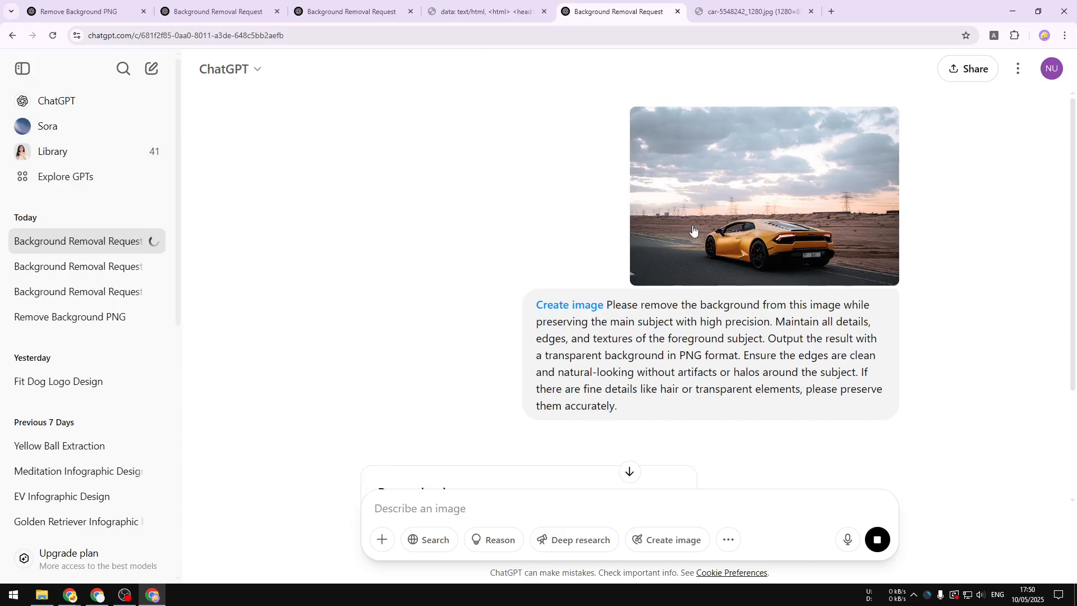
mouse_move(700, 233)
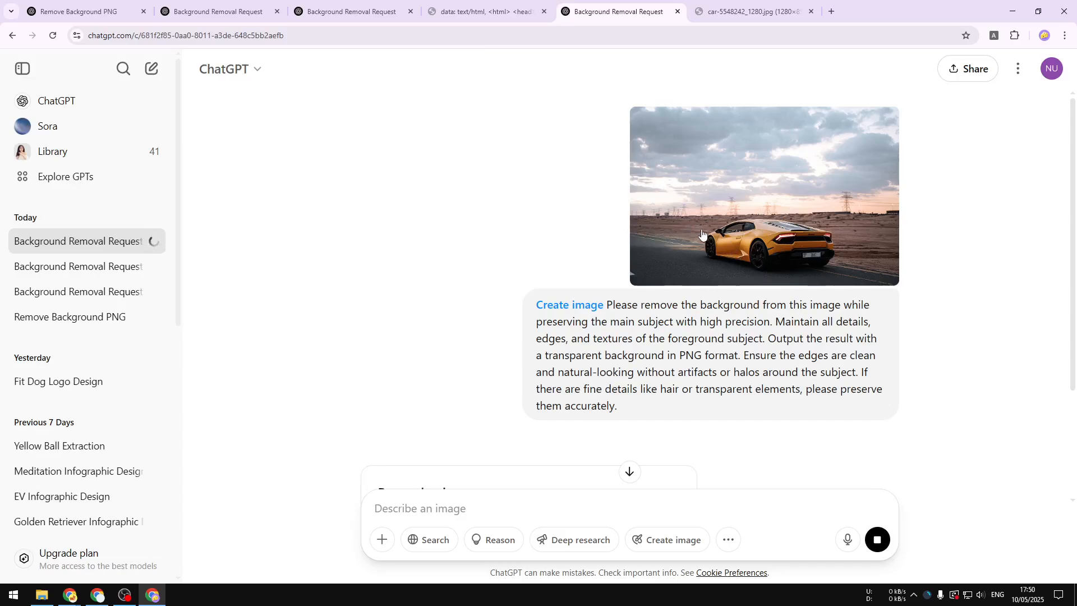
mouse_move(756, 213)
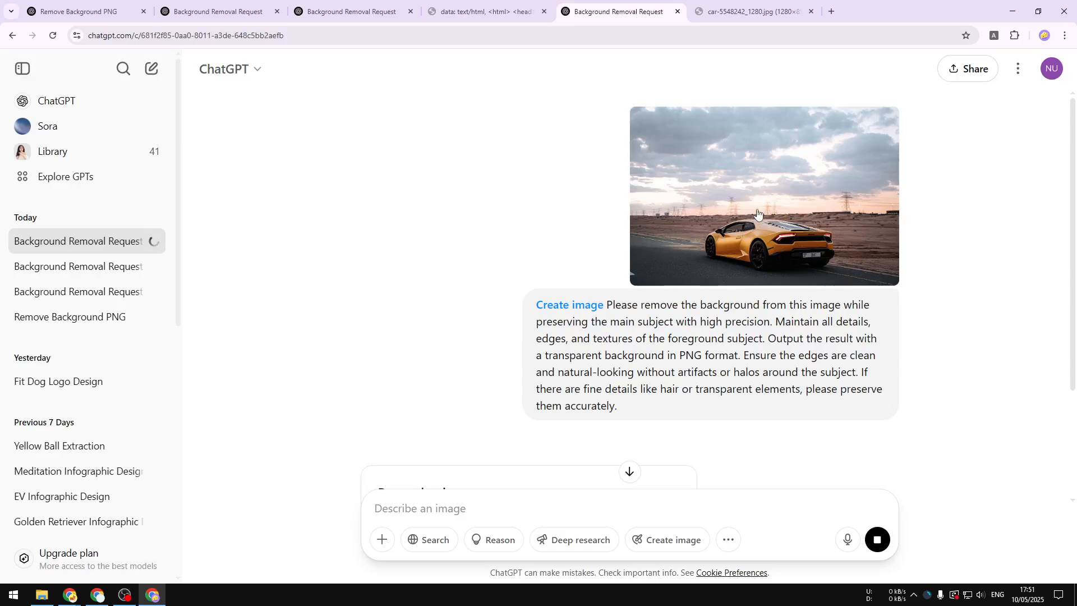
scroll("down", 3)
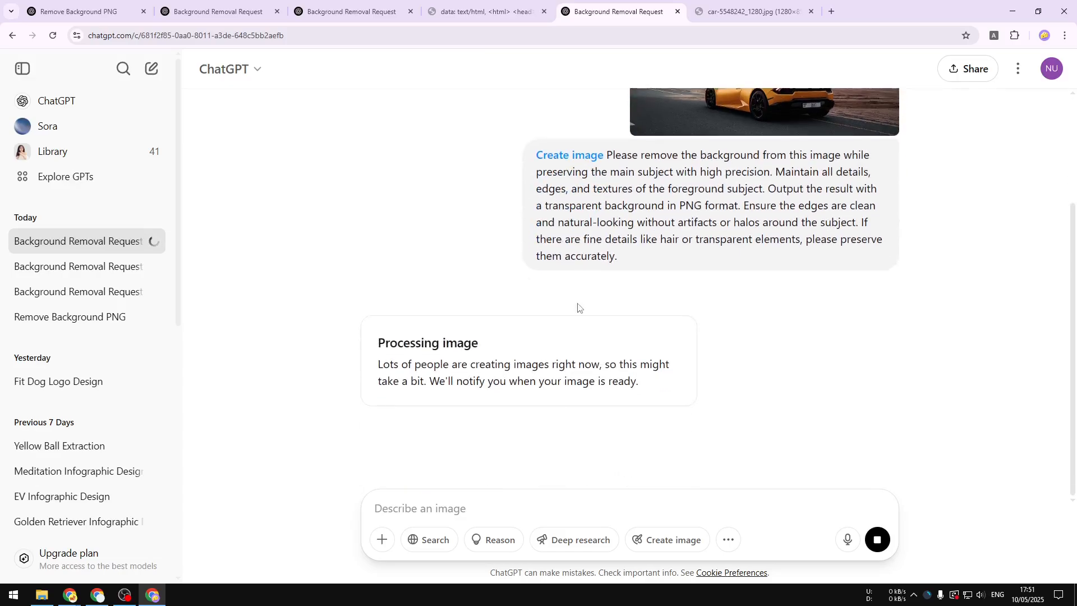
mouse_move(713, 281)
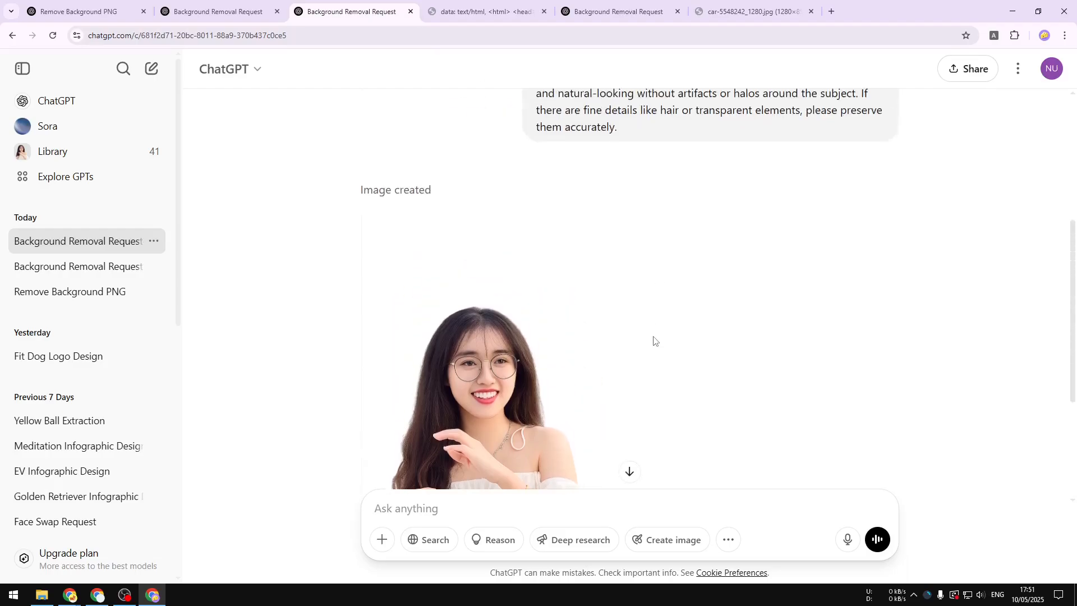
- Review the woman's cut-out result, then bring the Lamborghini removal chat back in front
scroll("down", 3)
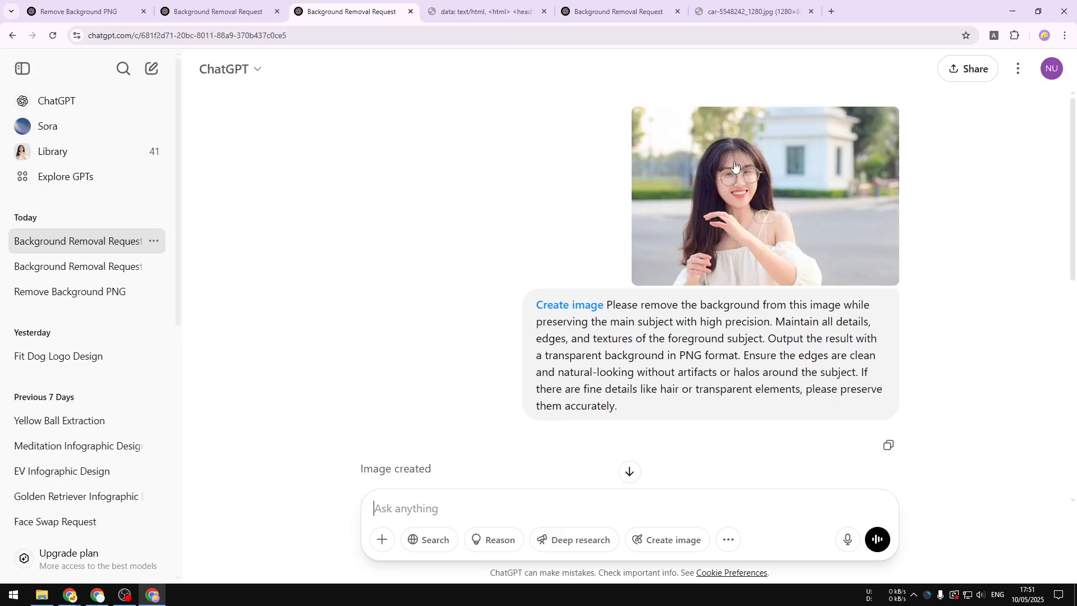
scroll("down", 3)
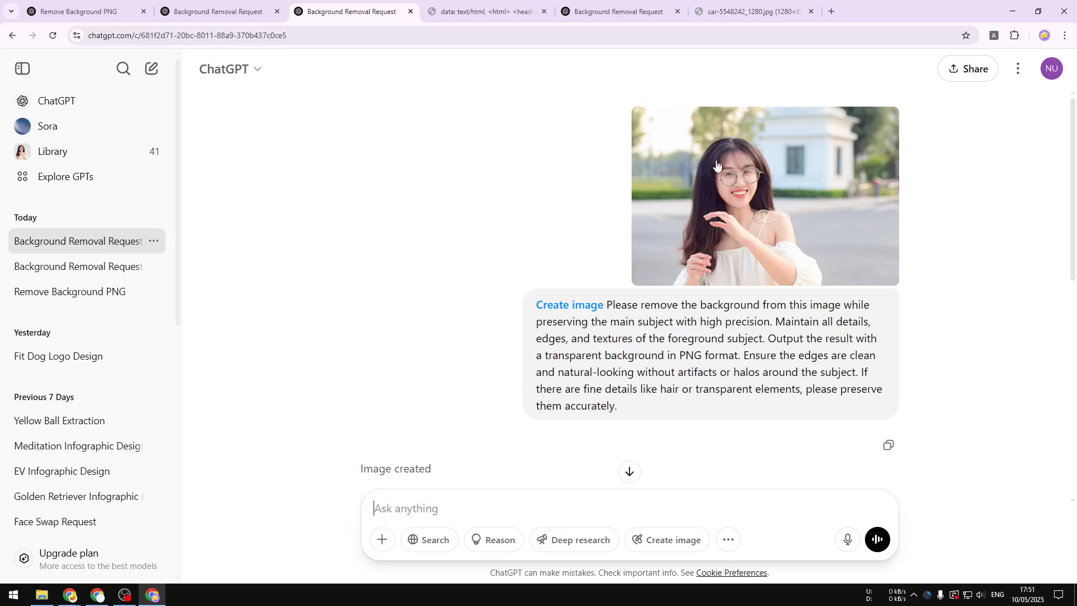
scroll("down", 3)
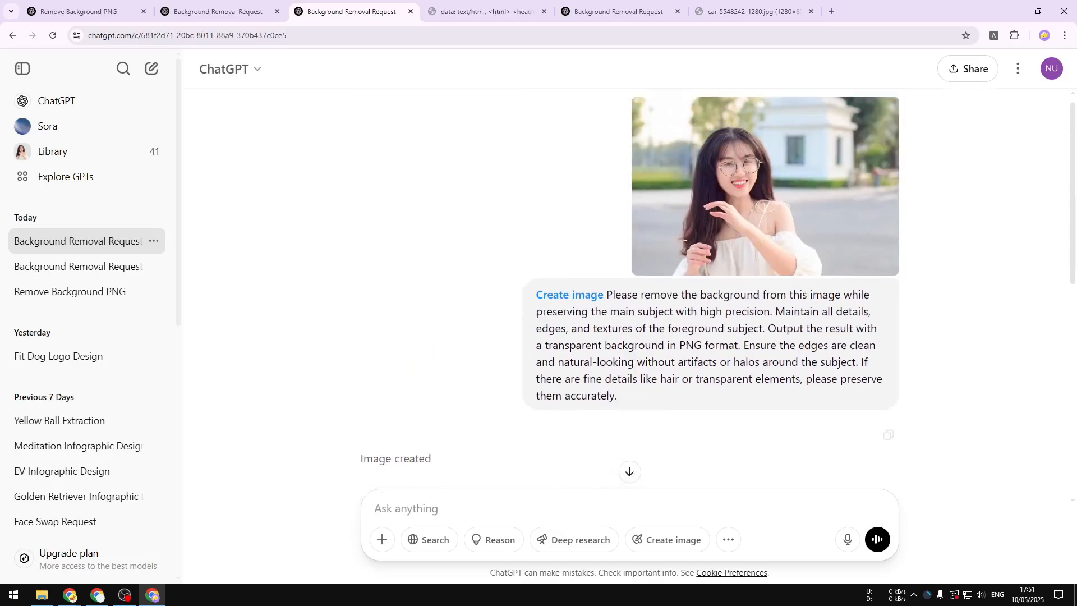
scroll("down", 3)
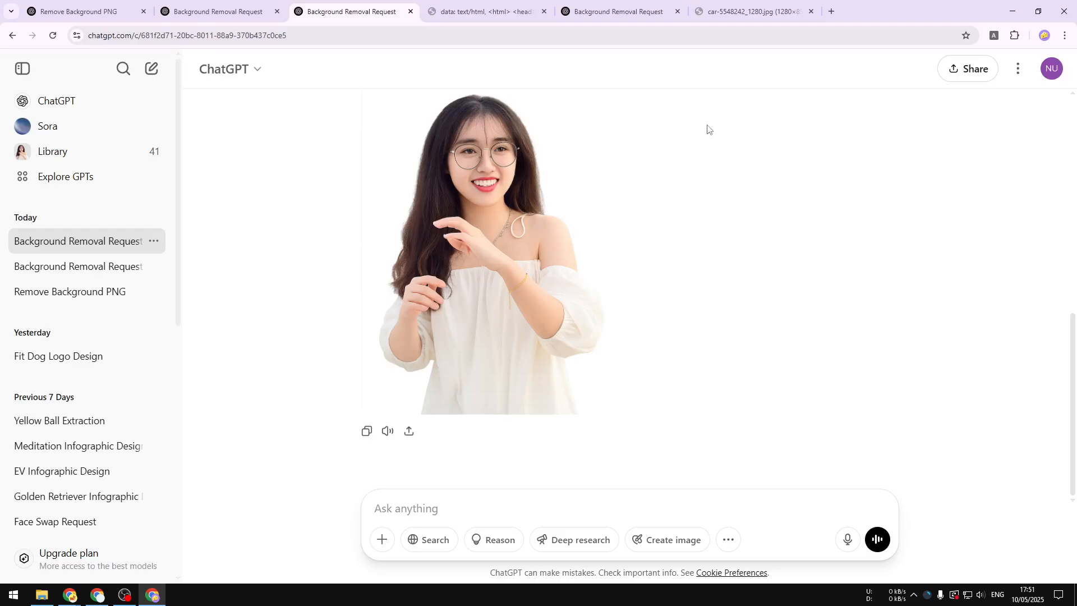
mouse_move(707, 143)
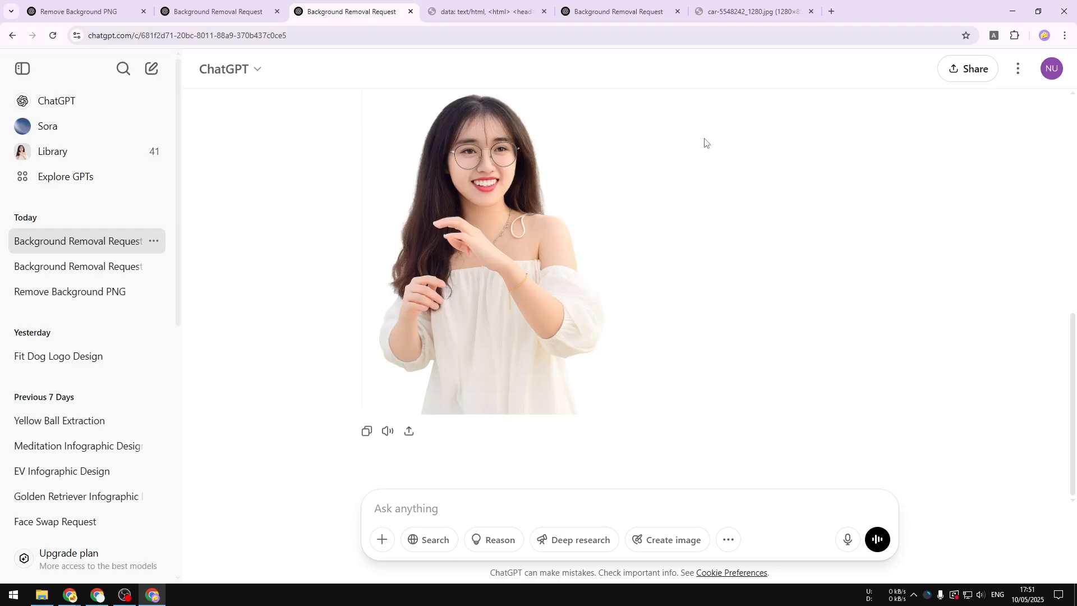
left_click(616, 11)
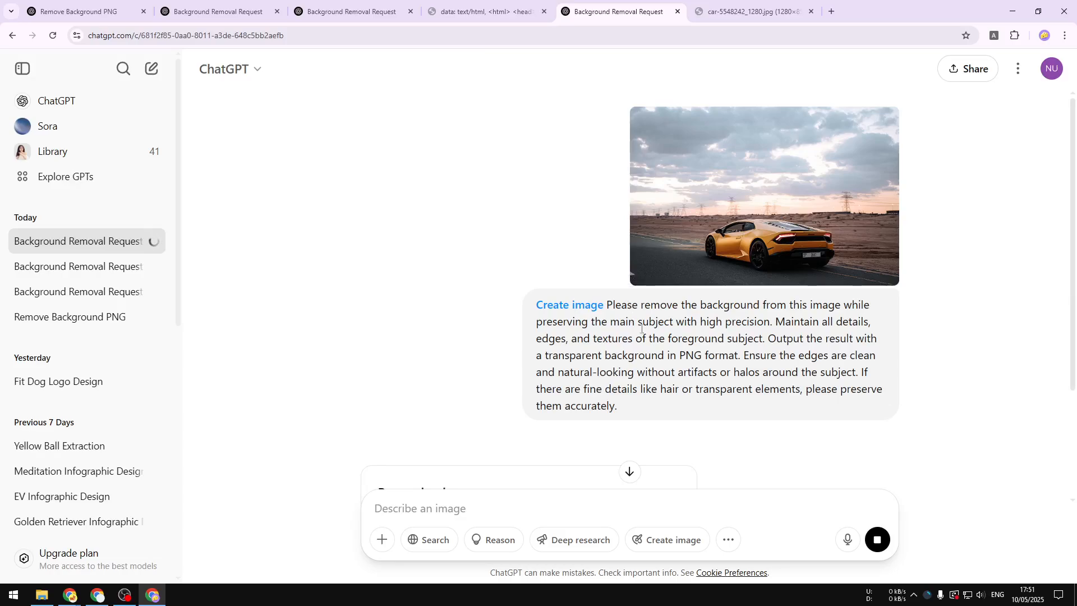
mouse_move(641, 328)
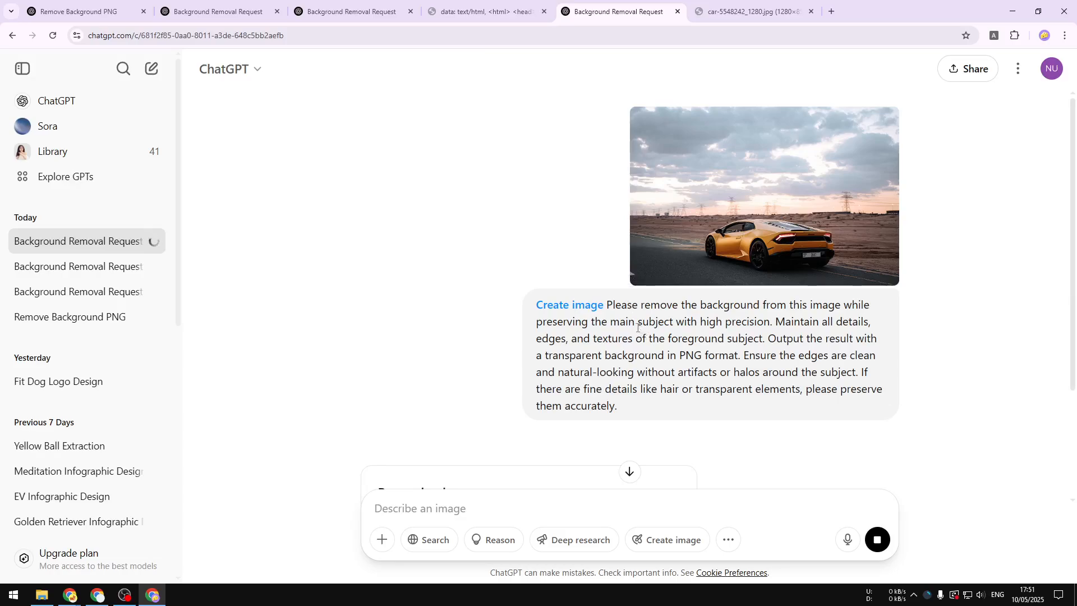
- View the finished transparent-background Lamborghini full size and close the preview
scroll("down", 3)
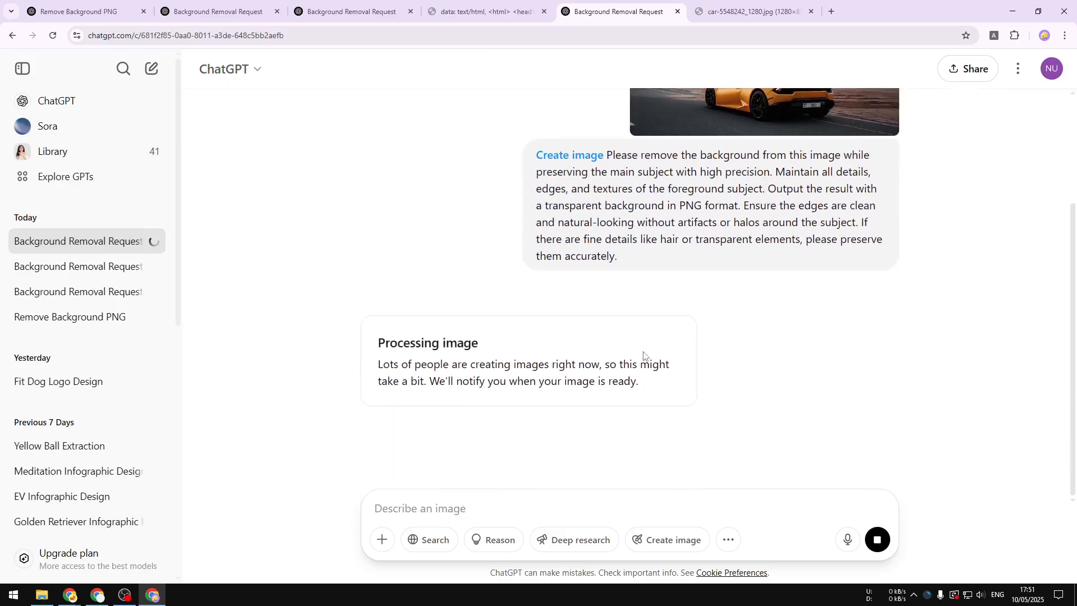
mouse_move(655, 357)
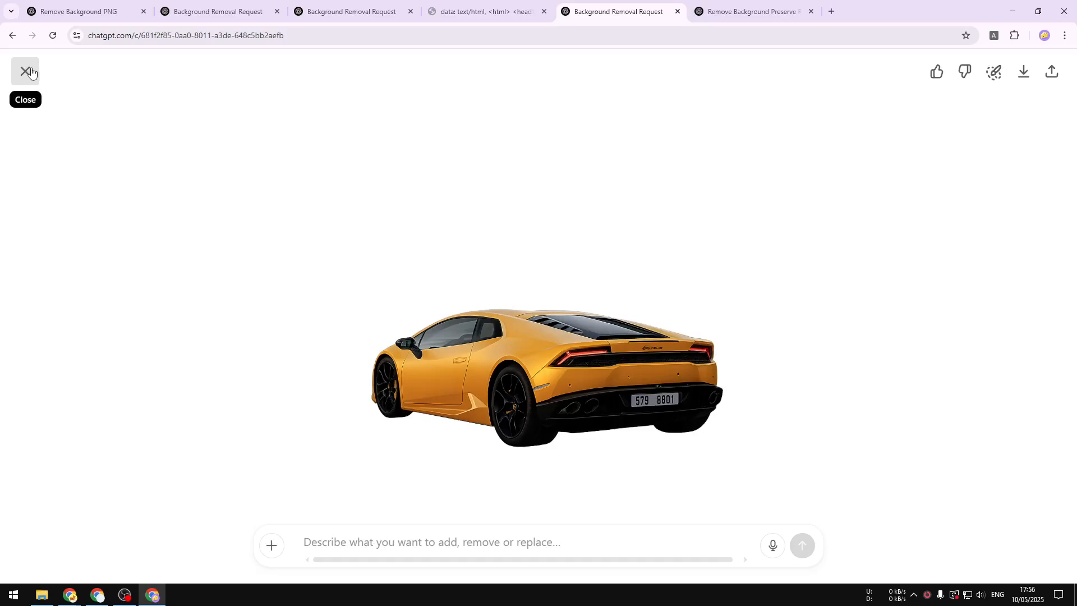
left_click(25, 72)
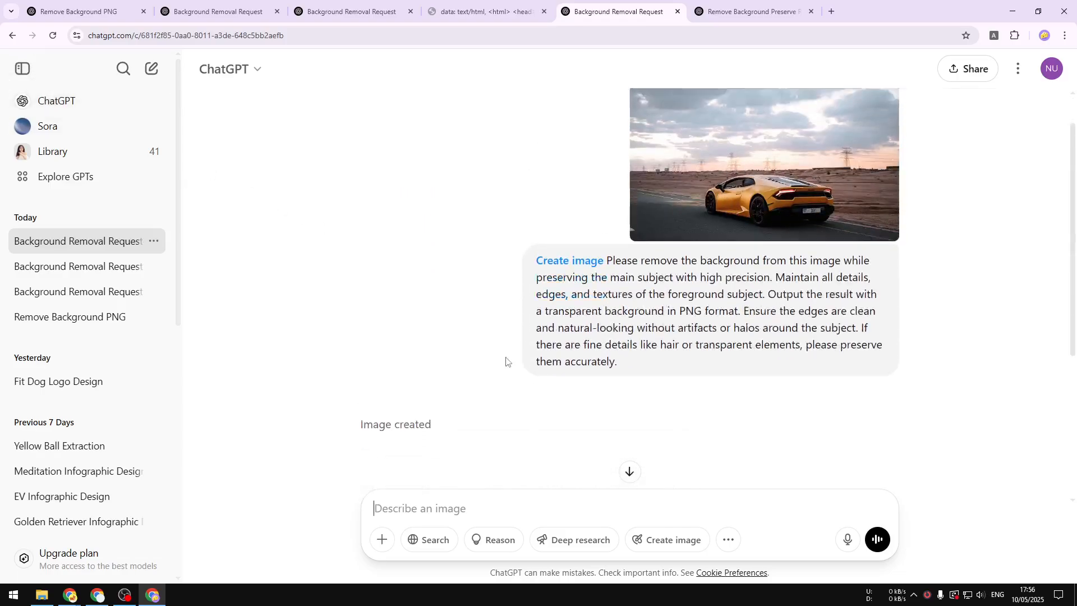
- Check the cut-out car, then bring up the conversation asking to preserve the road
scroll("down", 3)
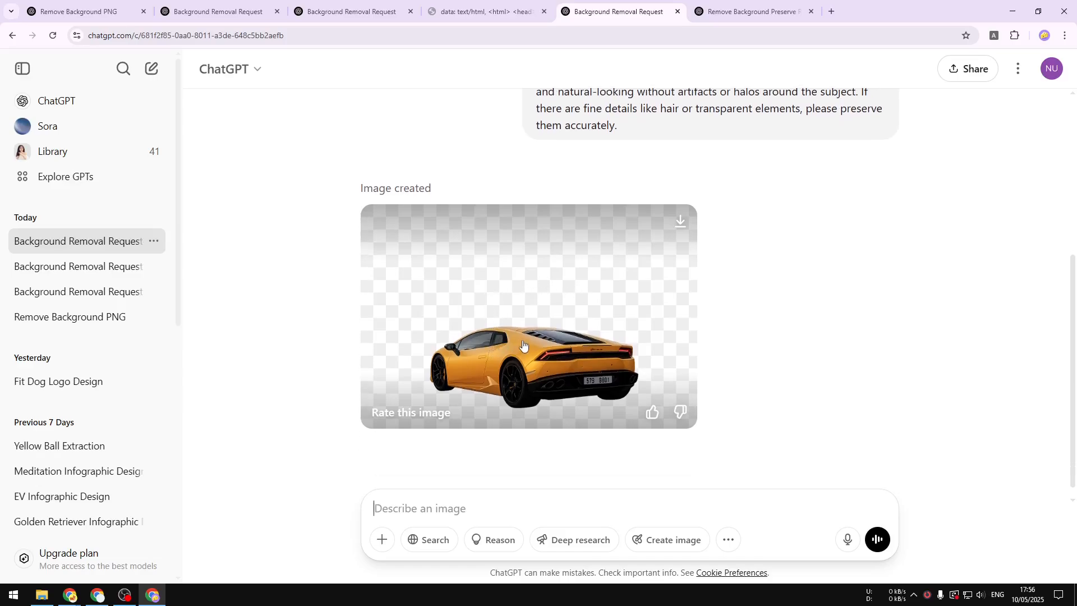
mouse_move(645, 240)
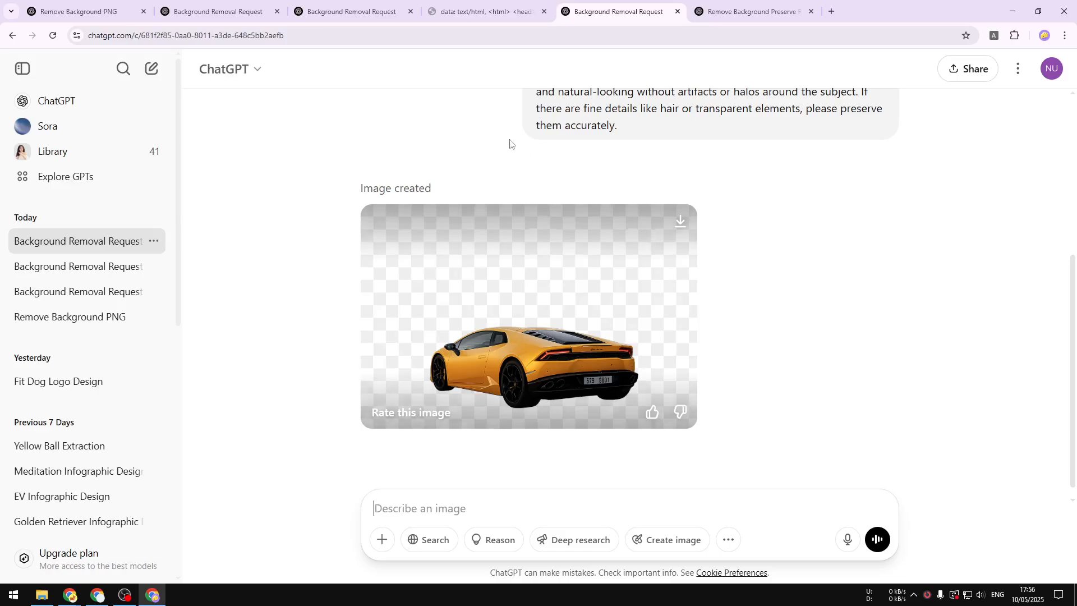
left_click(750, 11)
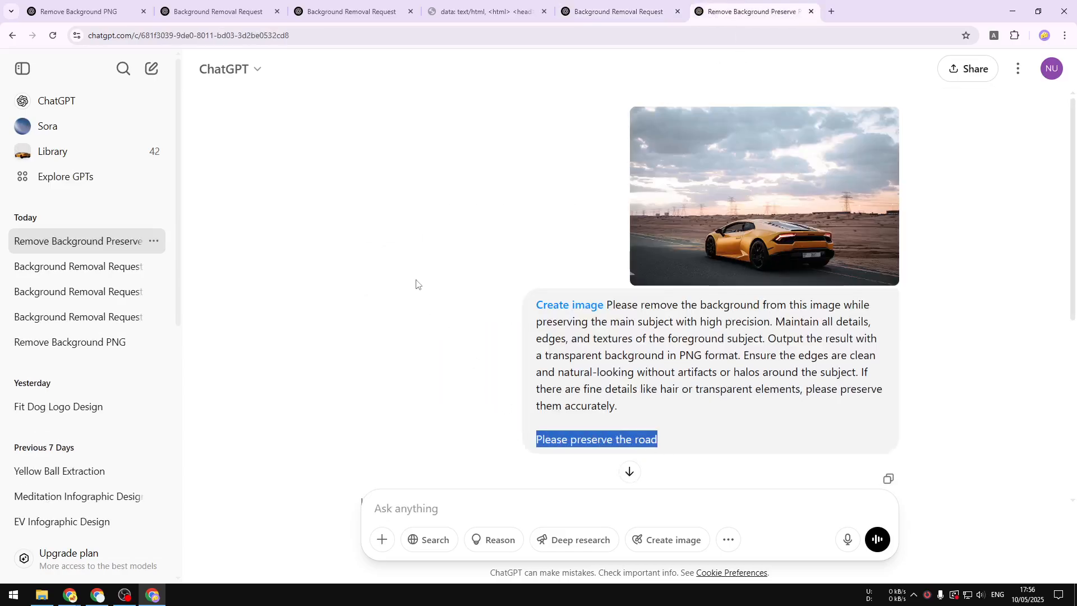
- Scroll to the road-preserving result with the car on its road strip and transparent sky
scroll("down", 3)
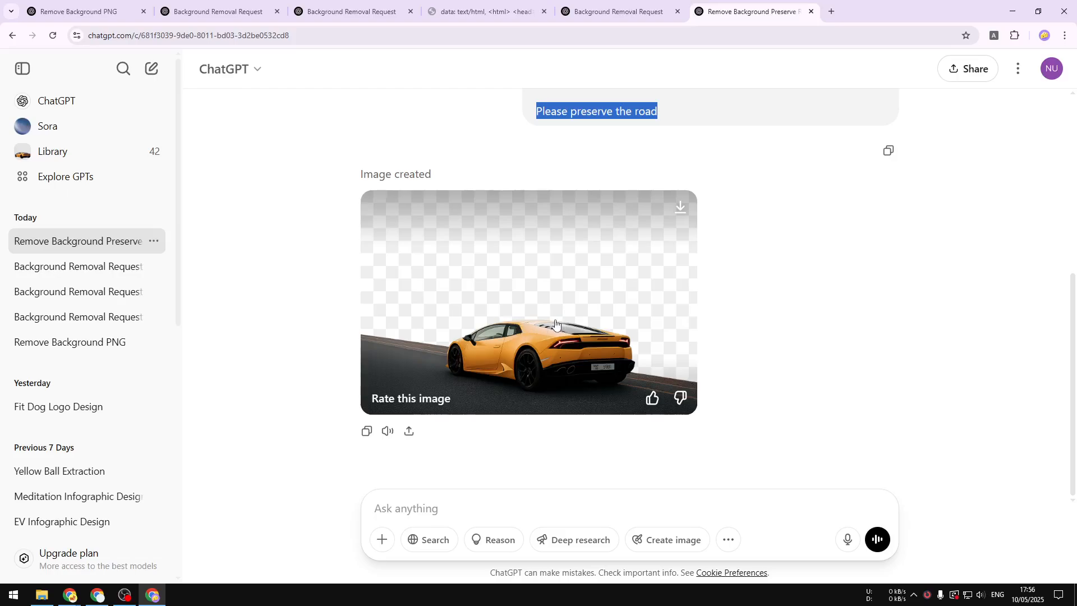
mouse_move(594, 183)
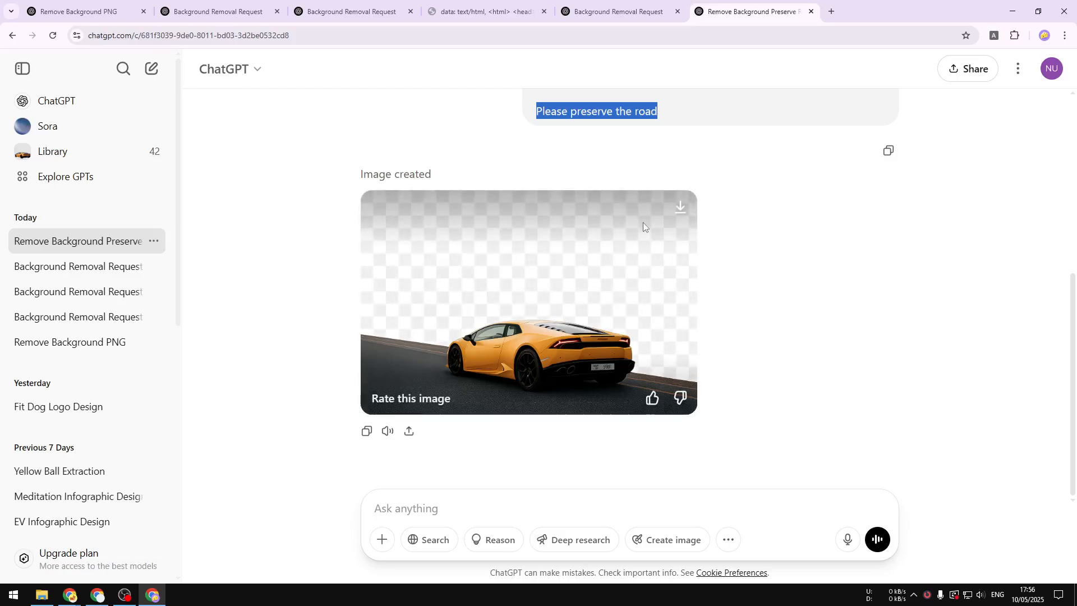
mouse_move(650, 200)
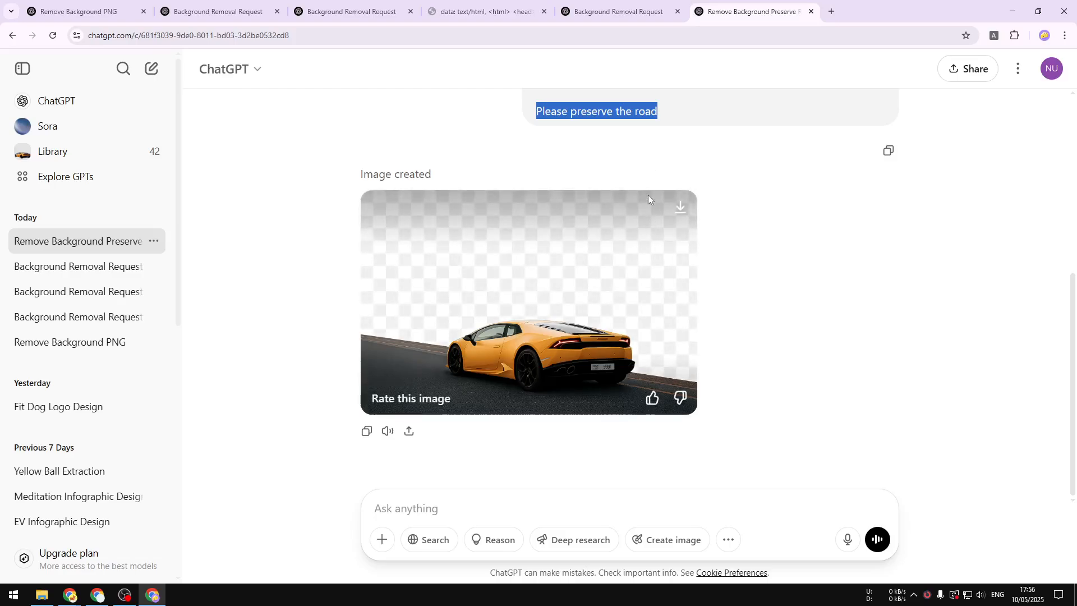
mouse_move(553, 311)
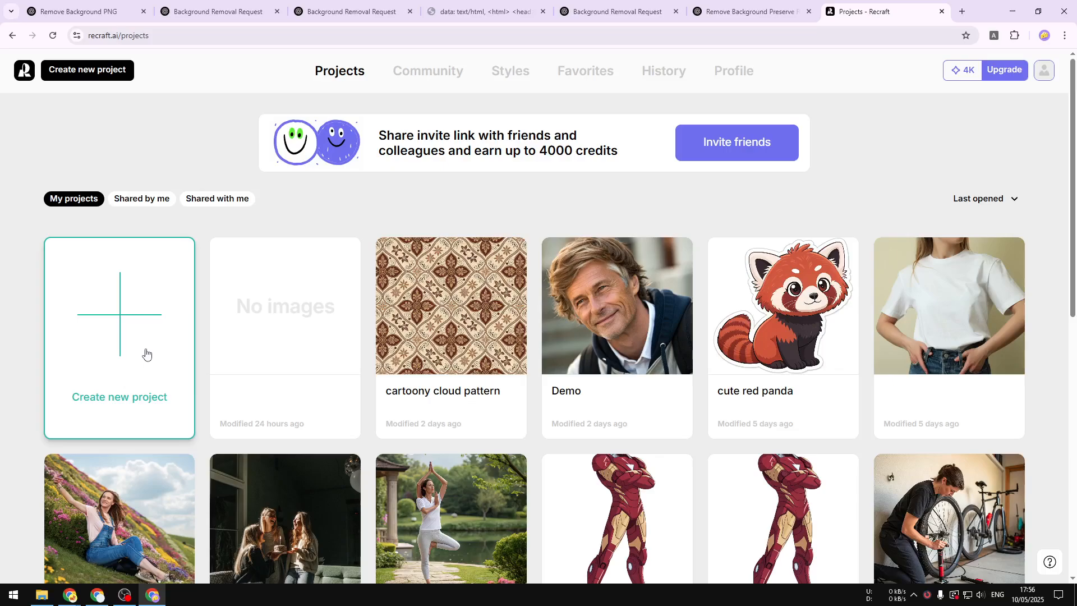
mouse_move(131, 337)
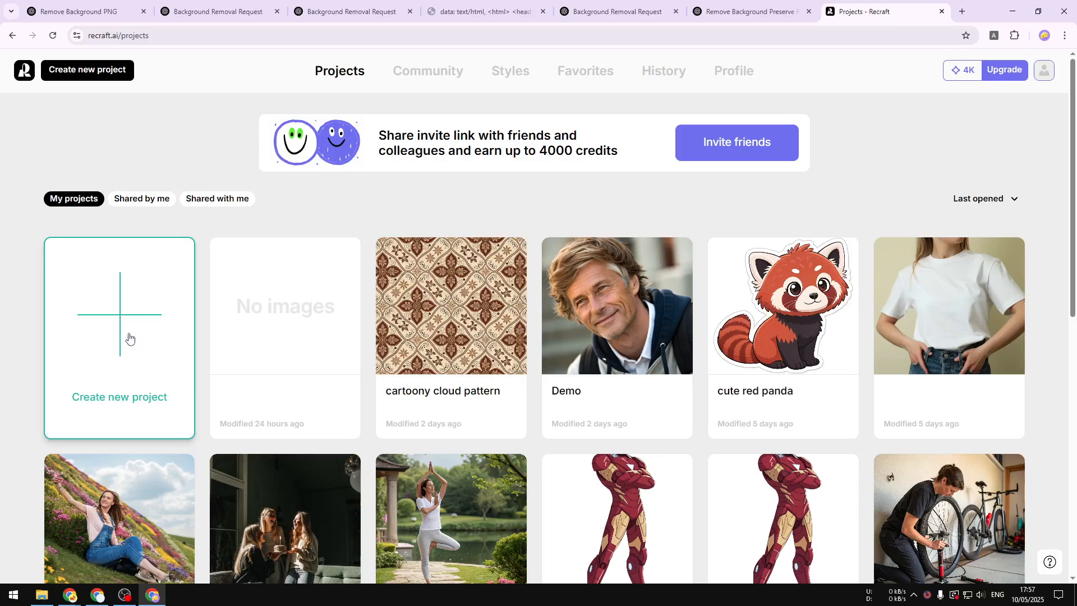
mouse_move(127, 330)
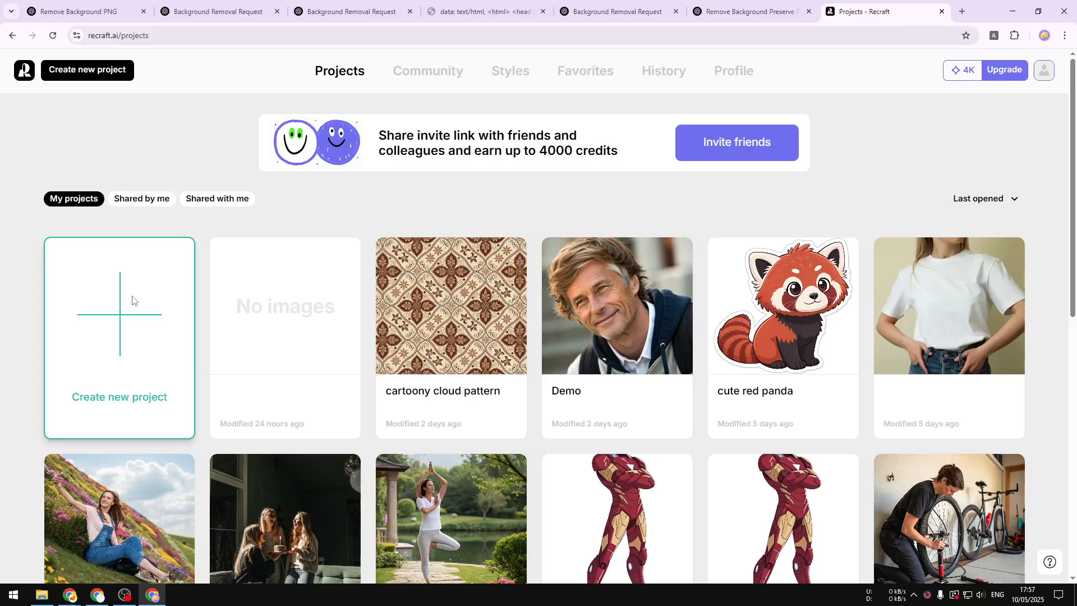
- Start a new empty Recraft project from the Projects page
left_click(119, 337)
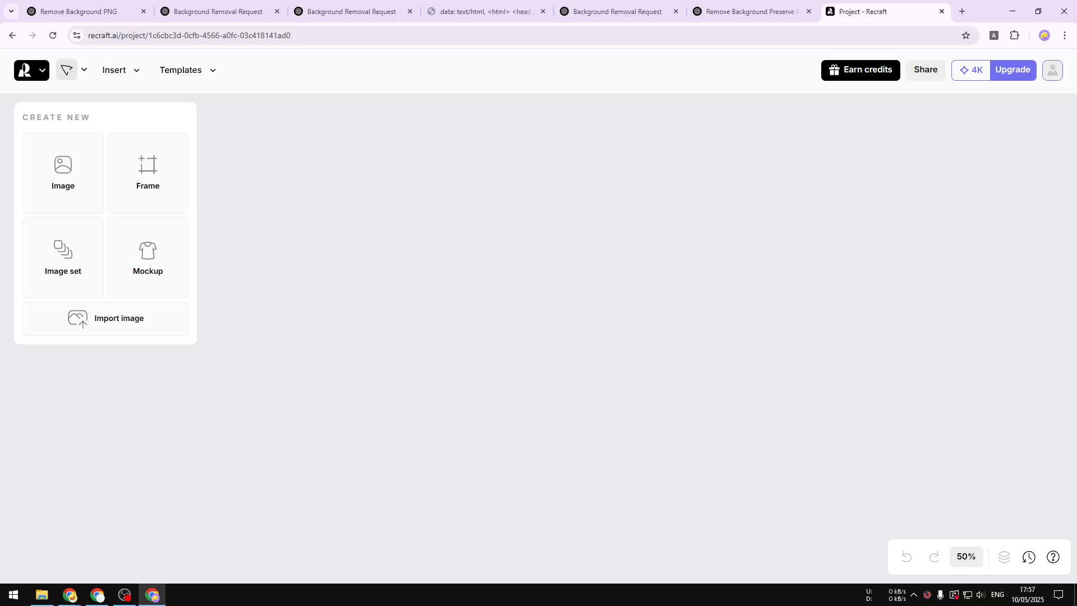
mouse_move(381, 169)
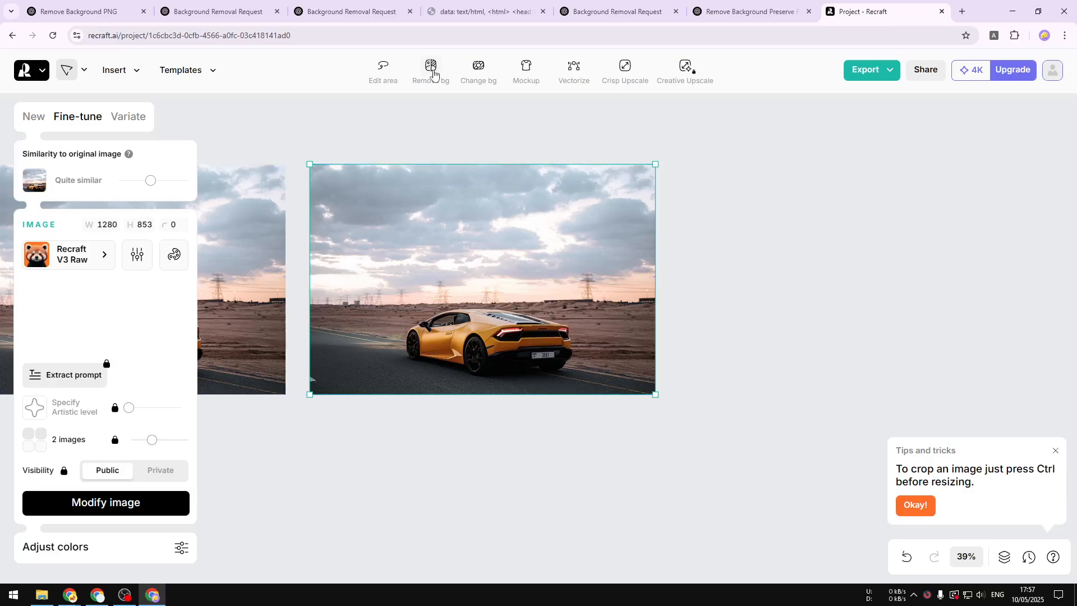
- Remove the background from the imported Lamborghini photo using Remove bg
left_click(430, 69)
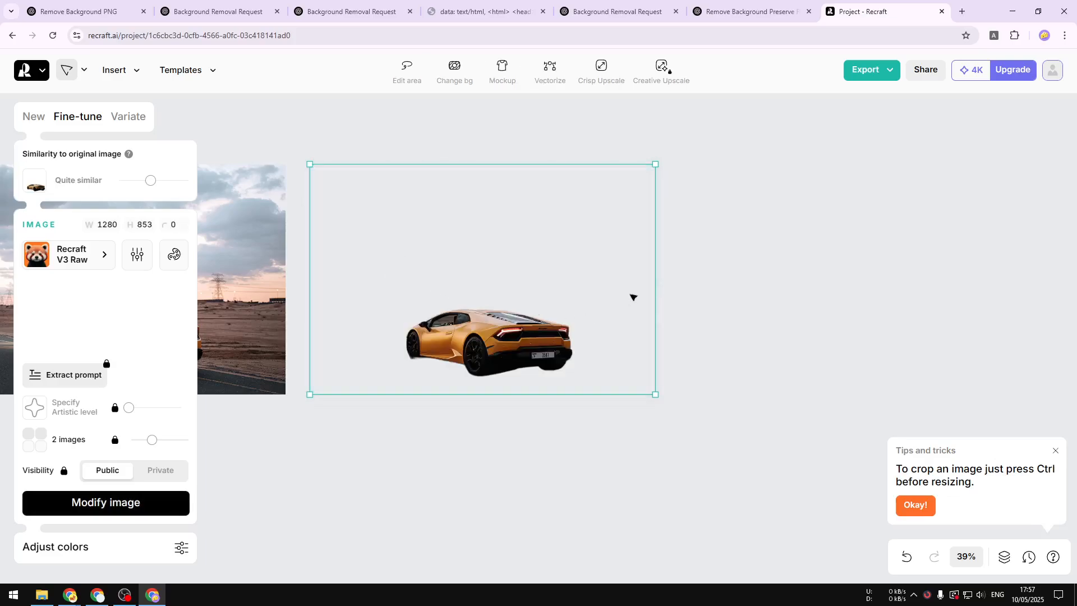
mouse_move(804, 311)
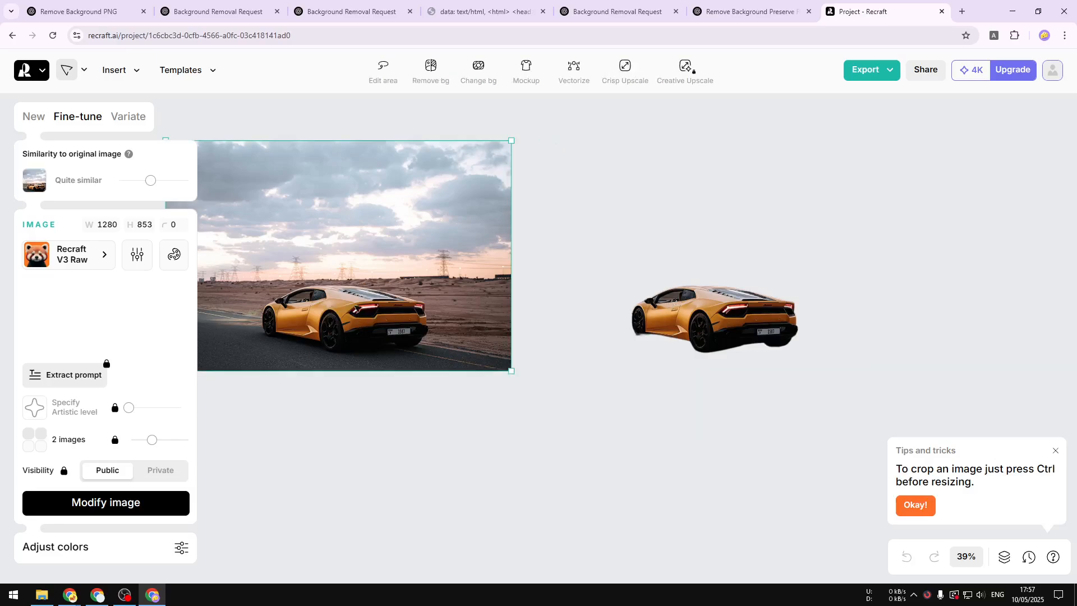
- Select the background-free cut-out car, then return to the road-preserving ChatGPT conversation
left_click(715, 317)
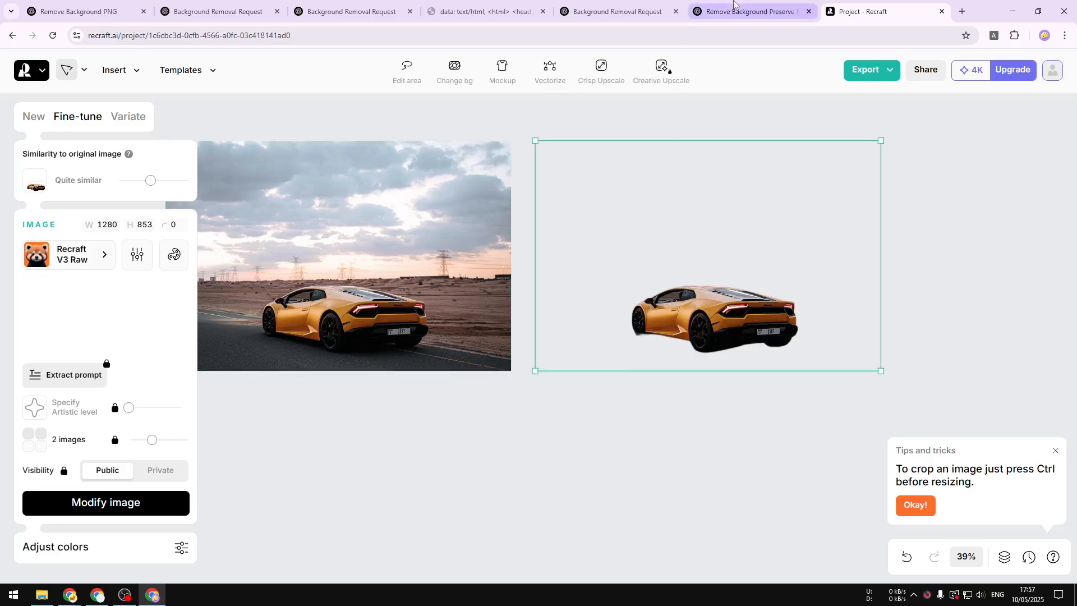
left_click(748, 11)
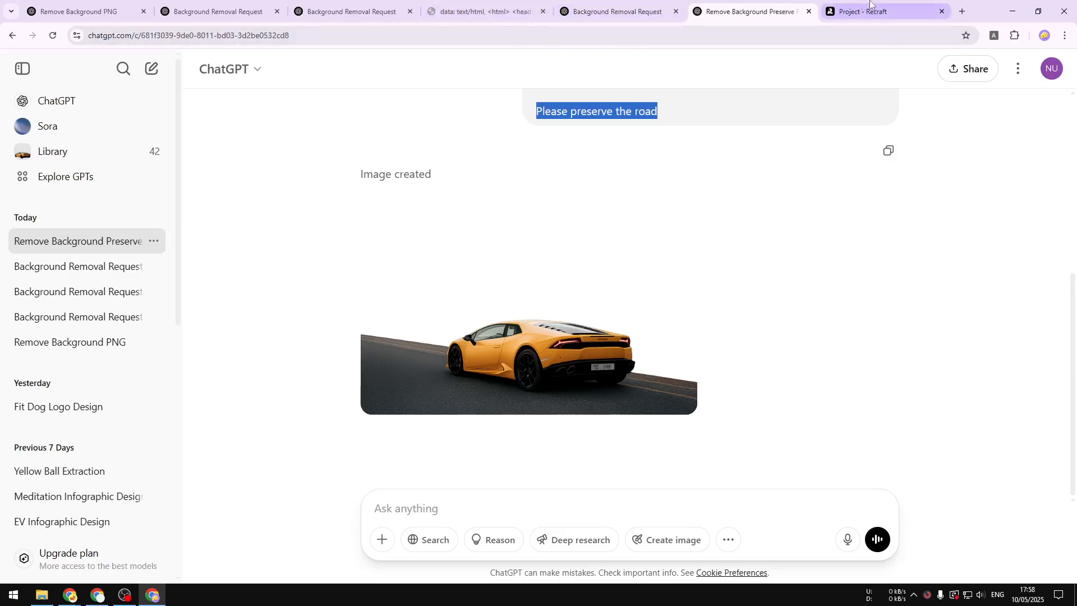
left_click(613, 11)
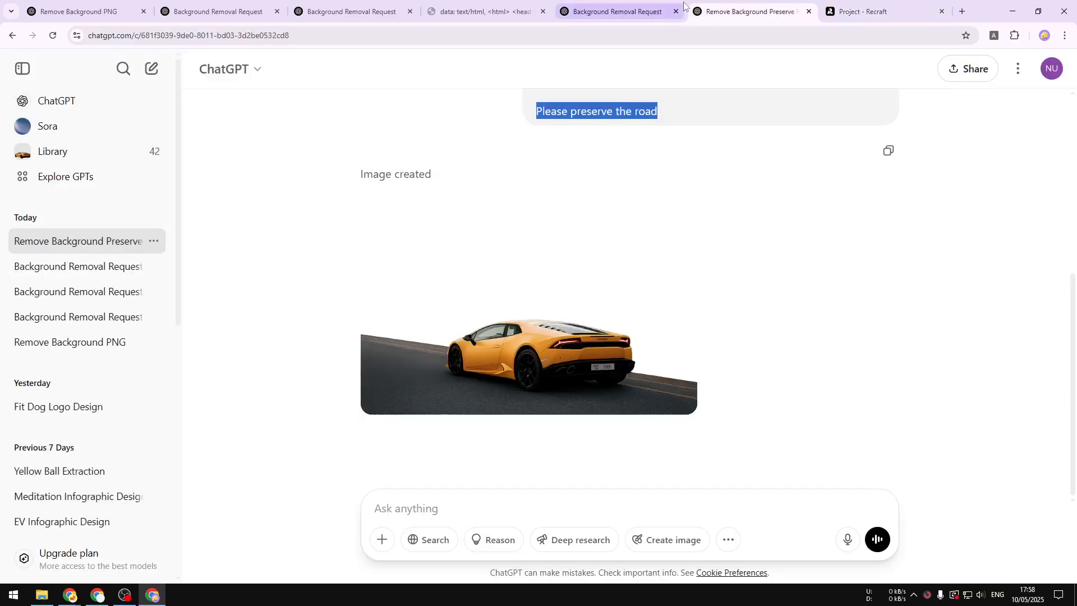